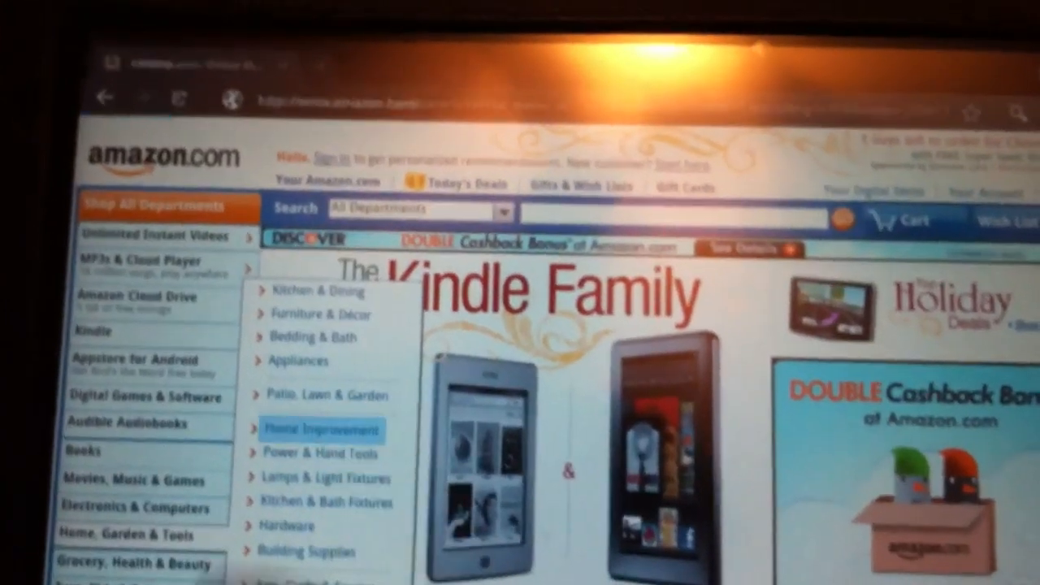
# Step: Go to Amazon's Tools & Home Improvement department and scroll down its page
pyautogui.click(322, 429)
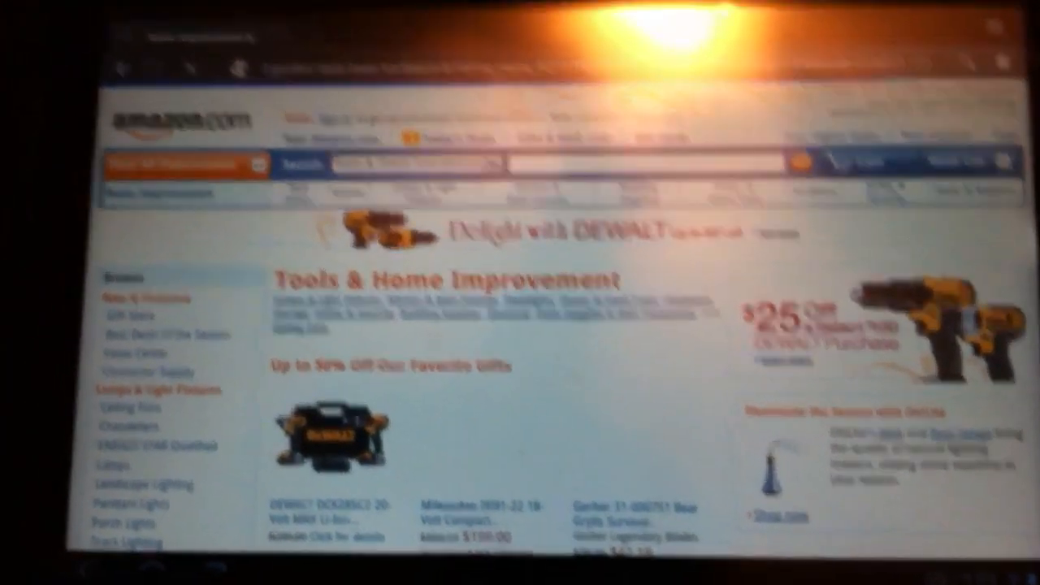
pyautogui.scroll(-3)
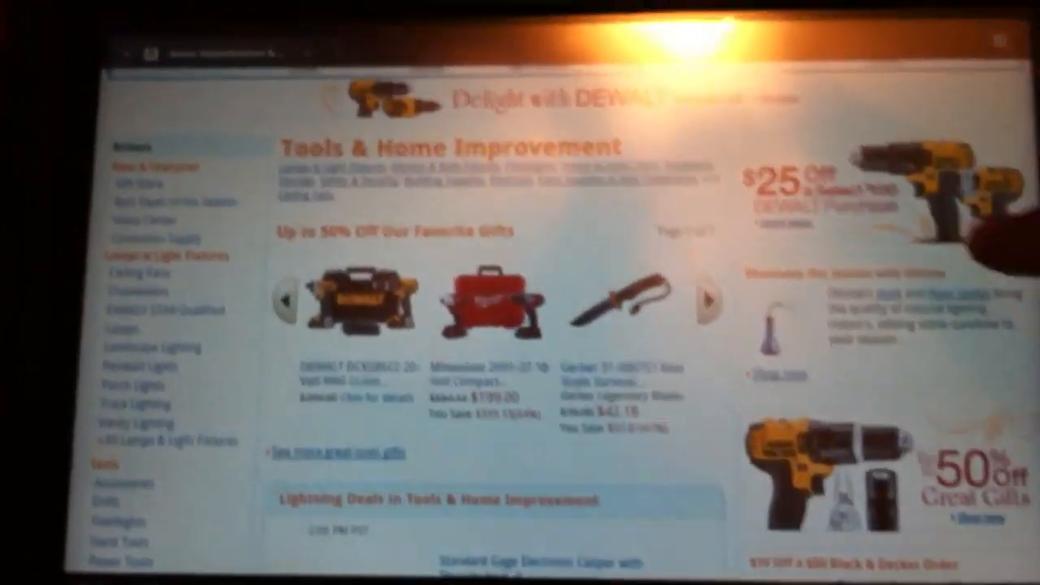
pyautogui.scroll(-3)
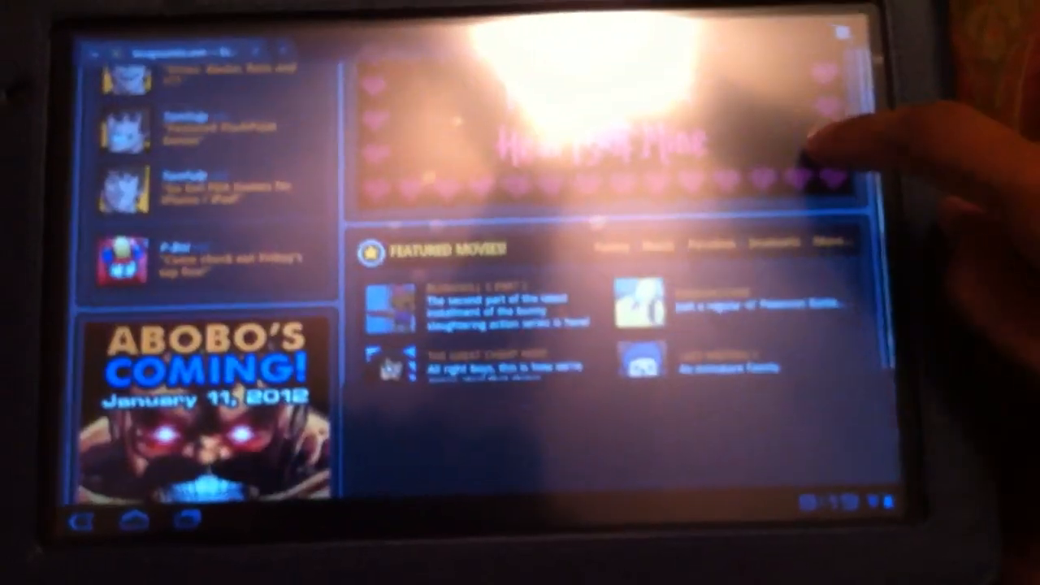
# Step: Scroll down the Newgrounds front page past the featured movies
pyautogui.scroll(-3)
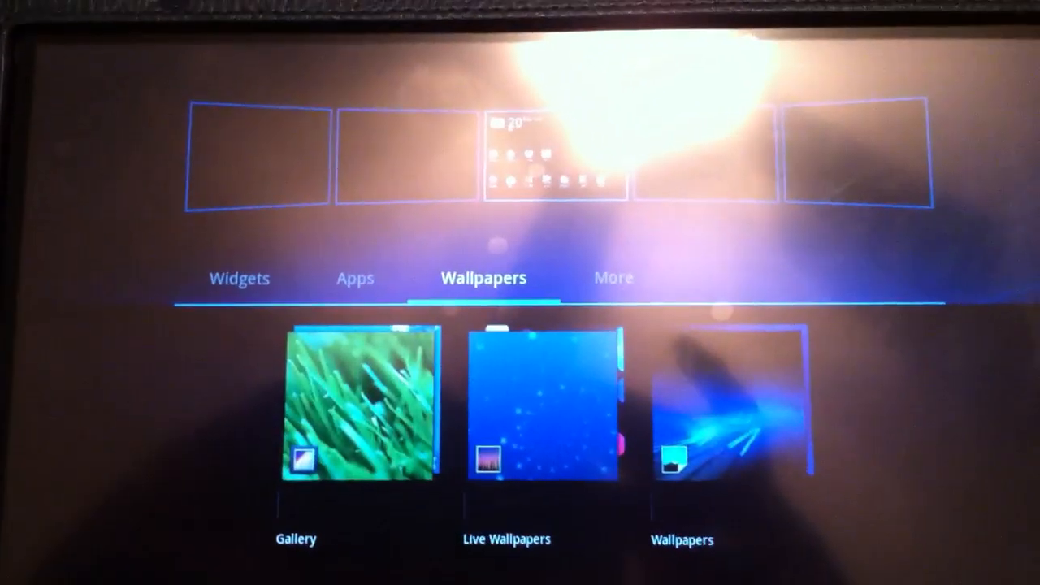
# Step: Switch the home-screen customise picker from Wallpapers to the Widgets list
pyautogui.click(239, 278)
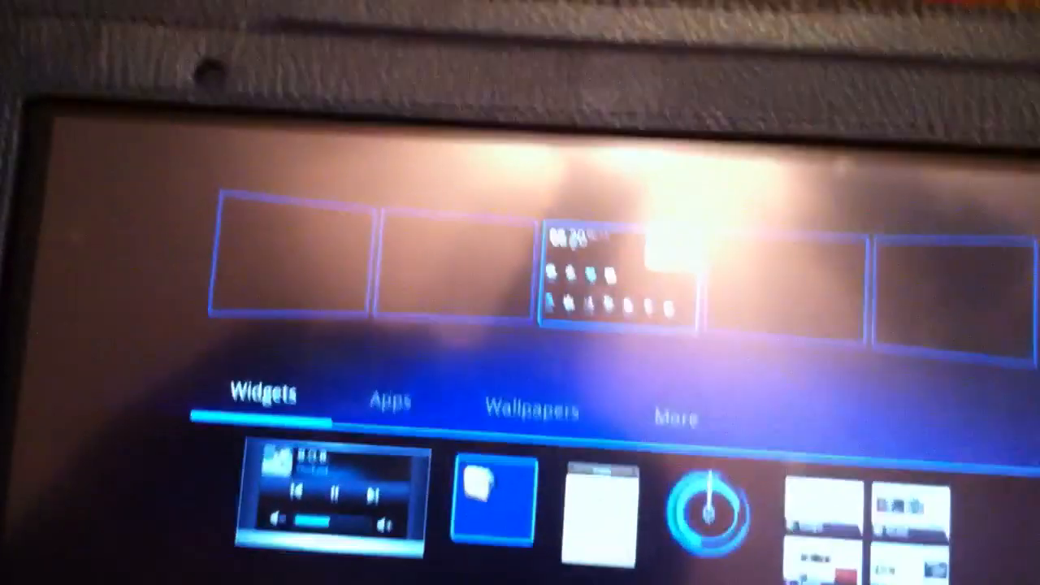